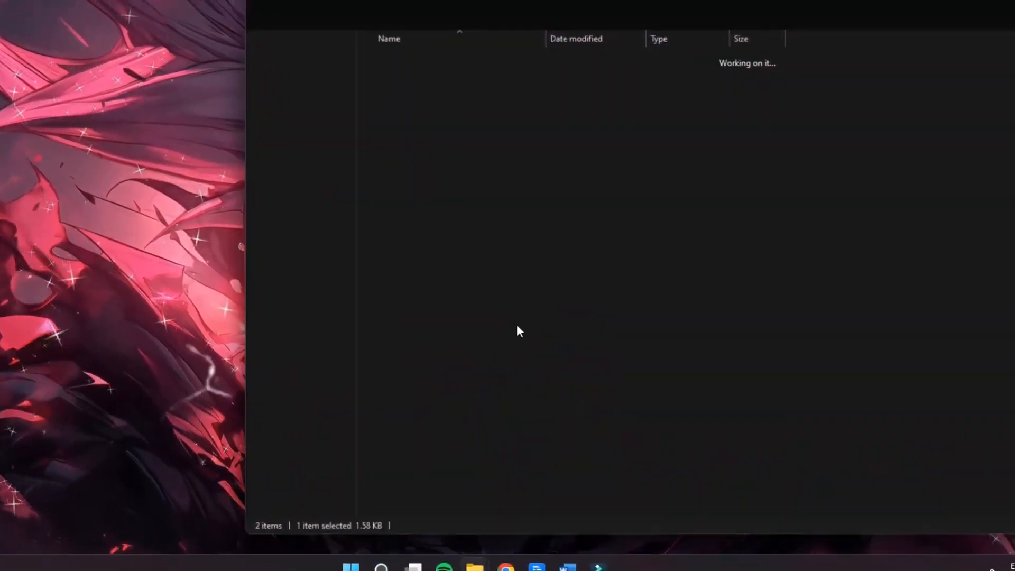
# Step: Open the game shortcut's file location on Local Disk C and select RiotClientServices
pyautogui.rightClick(271, 150)
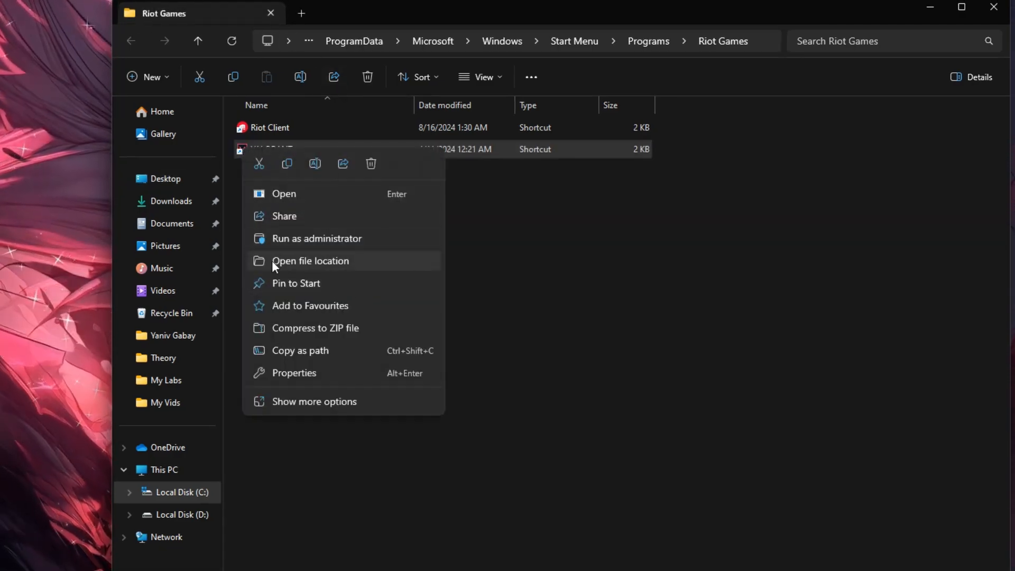
pyautogui.click(310, 260)
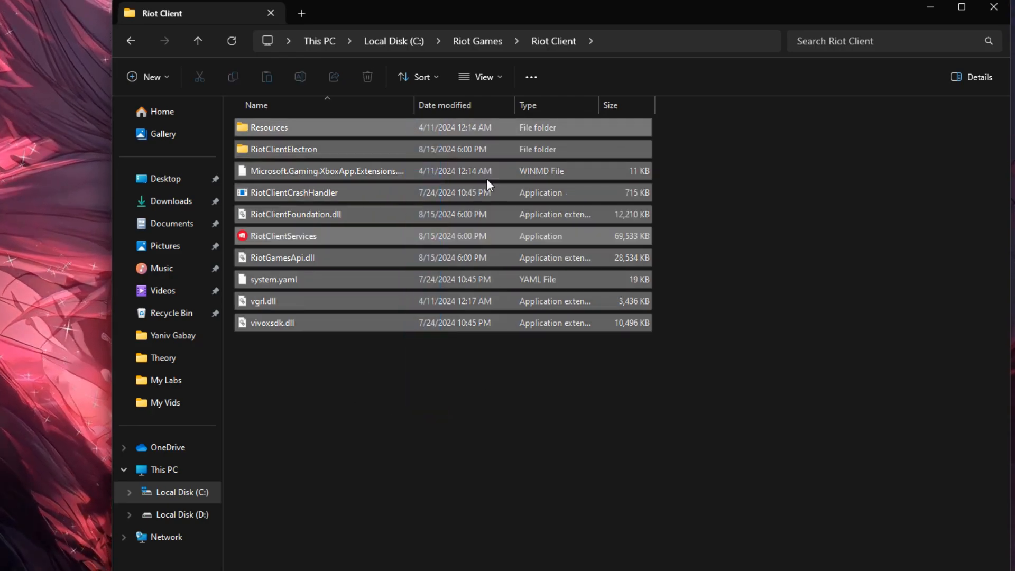
pyautogui.click(283, 236)
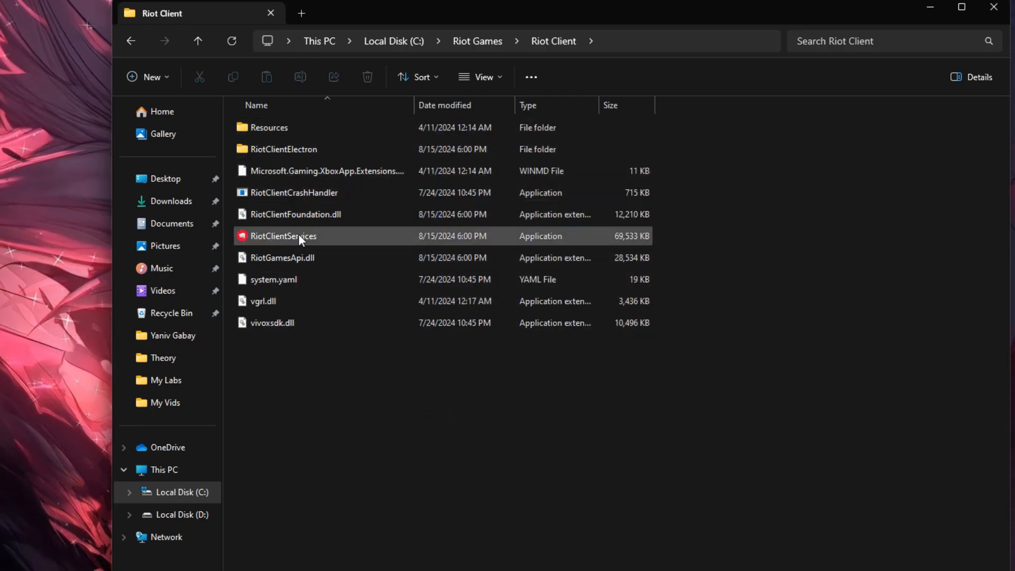
# Step: In RiotClientServices Properties, enable Windows 8 compatibility mode and Run as administrator for all users
pyautogui.rightClick(283, 235)
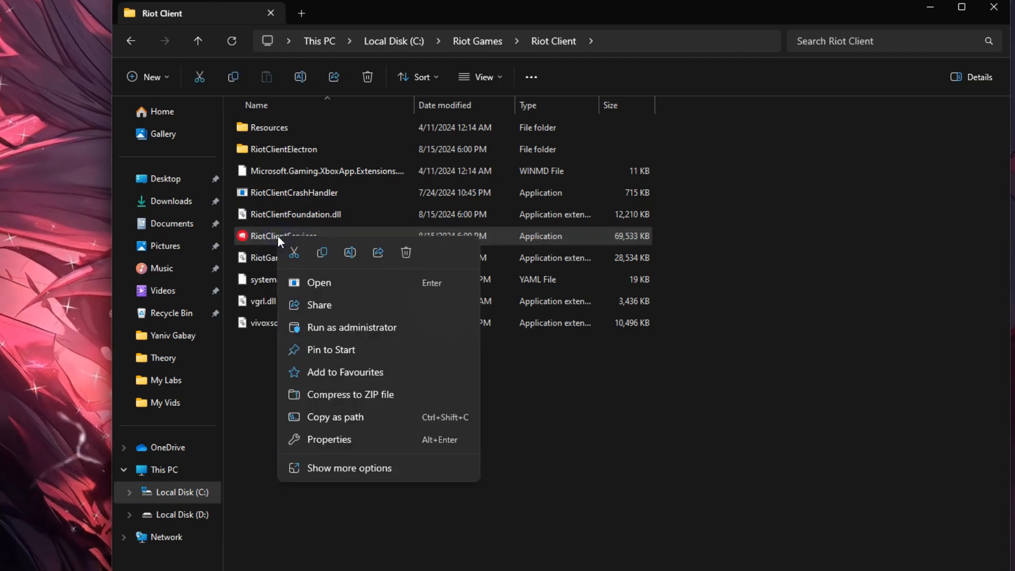
pyautogui.click(329, 439)
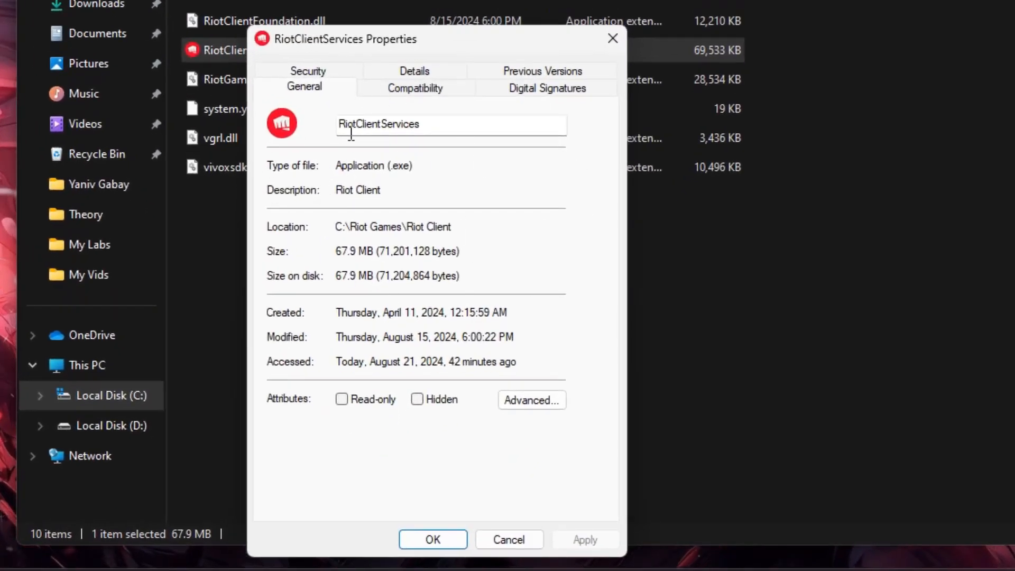
pyautogui.click(415, 87)
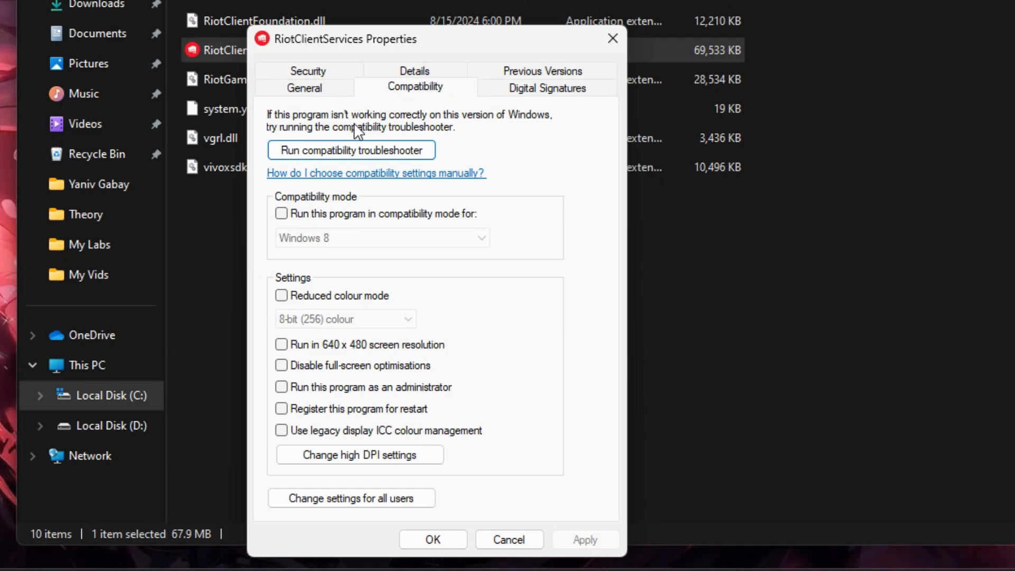
pyautogui.click(352, 499)
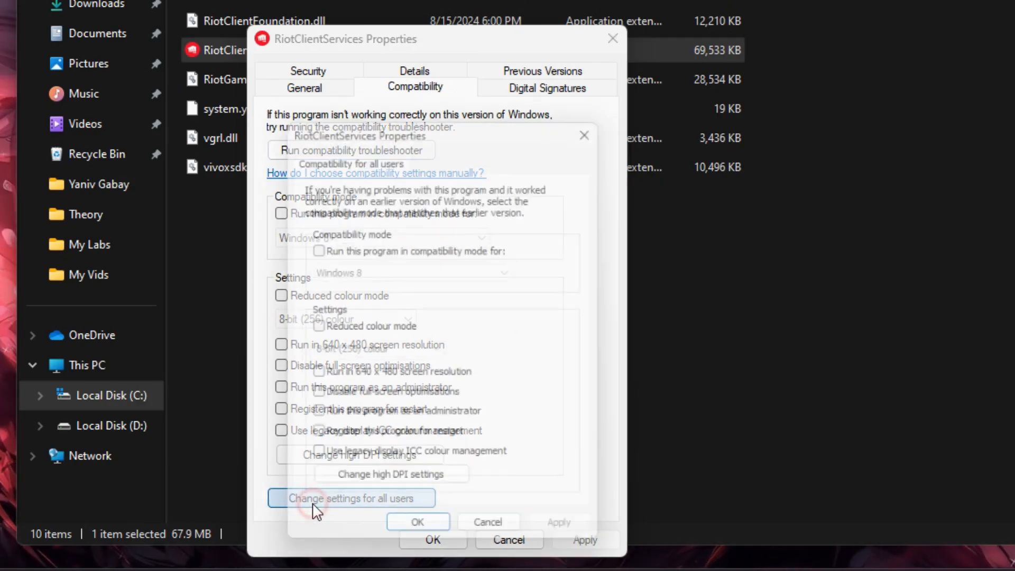
pyautogui.click(351, 498)
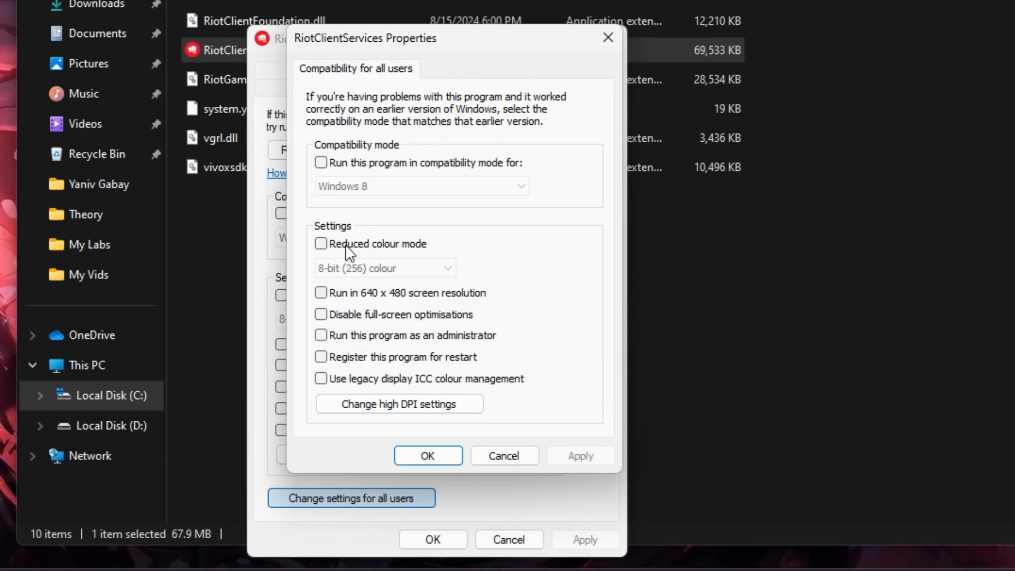
pyautogui.click(321, 162)
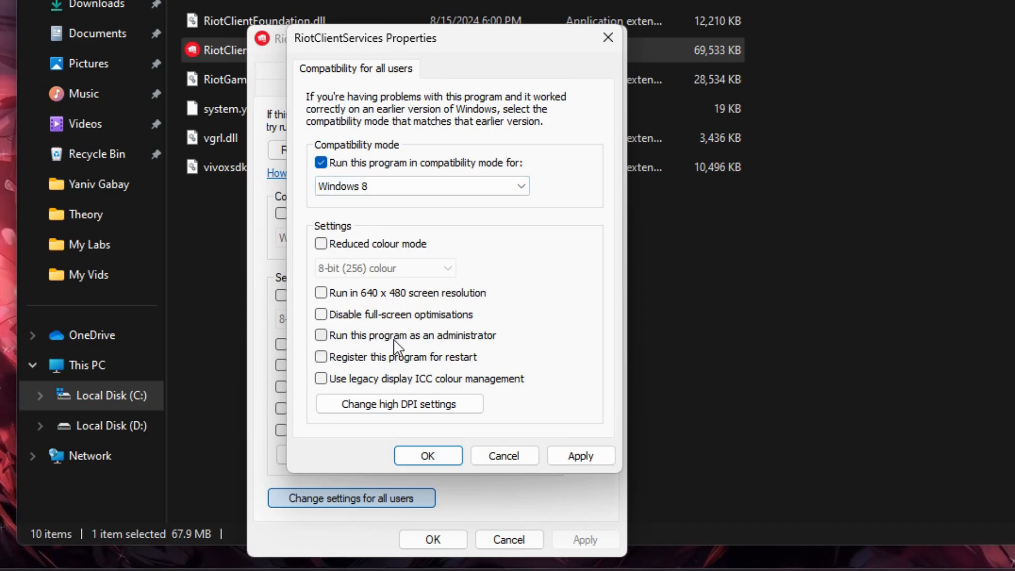
pyautogui.click(321, 335)
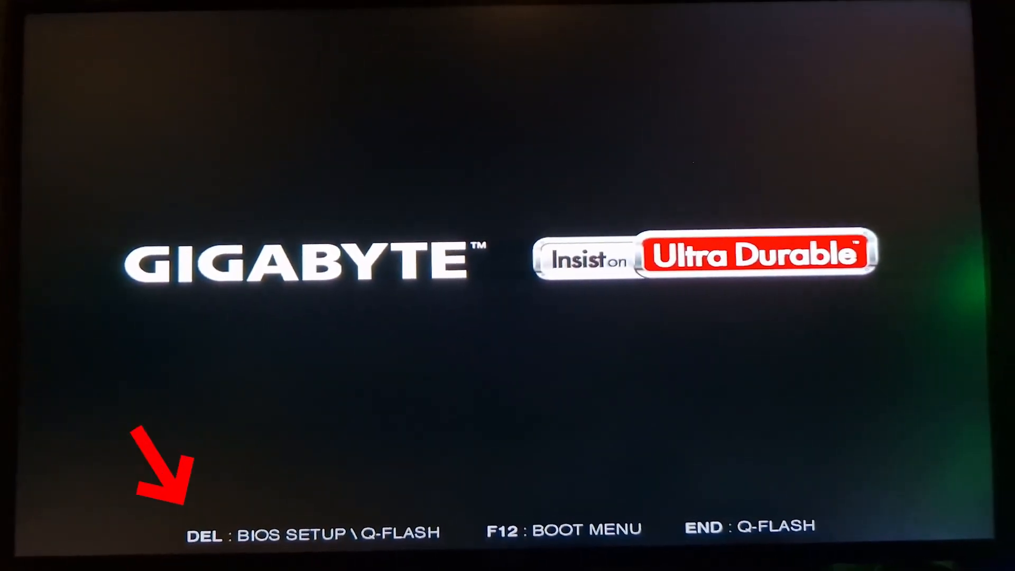
# Step: Press DEL at the Gigabyte boot splash to enter BIOS Setup
pyautogui.press('Delete')
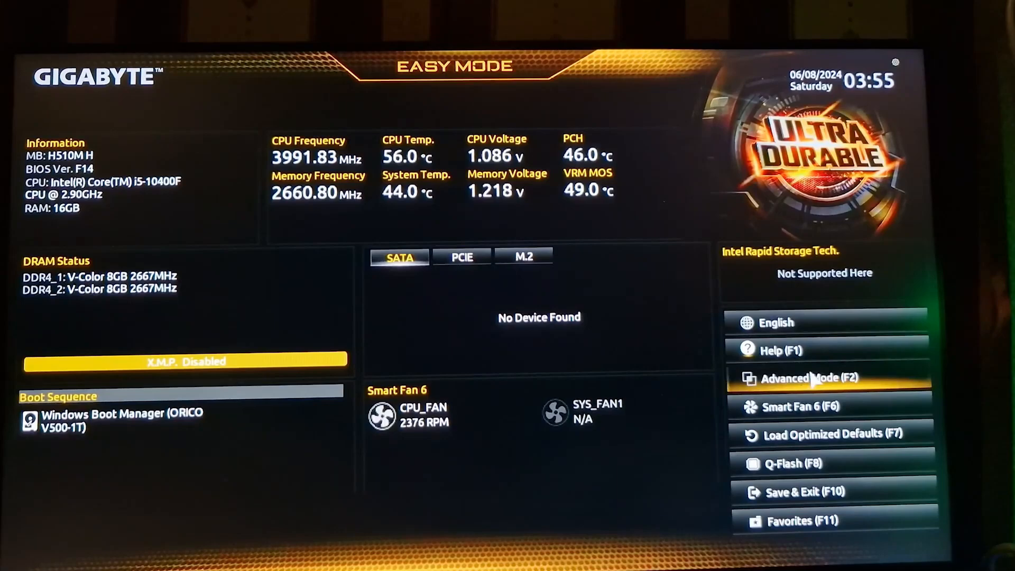
# Step: Enable Secure Boot in Advanced Mode, save and exit, then start a Valorant match
pyautogui.click(812, 378)
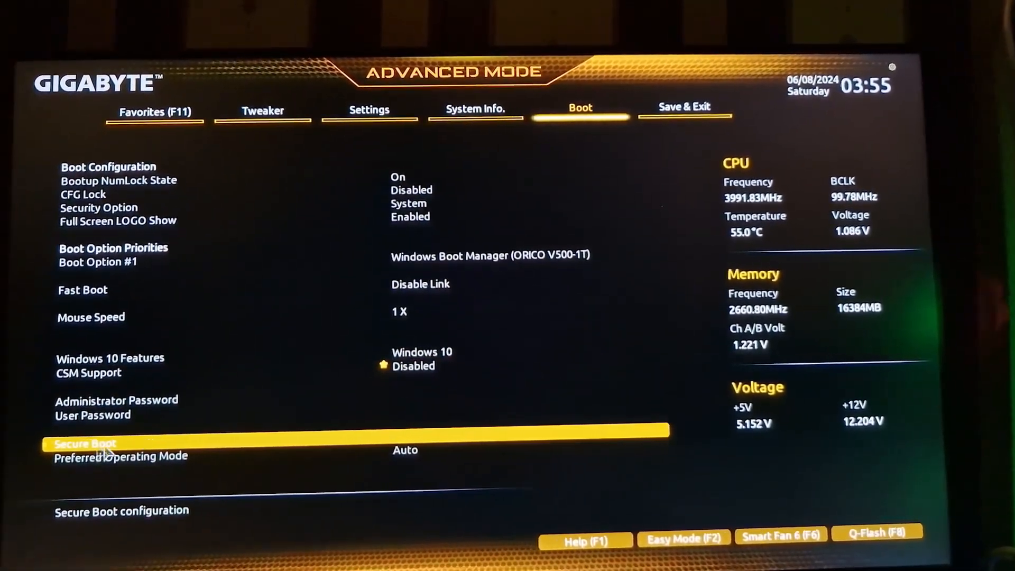
pyautogui.click(84, 444)
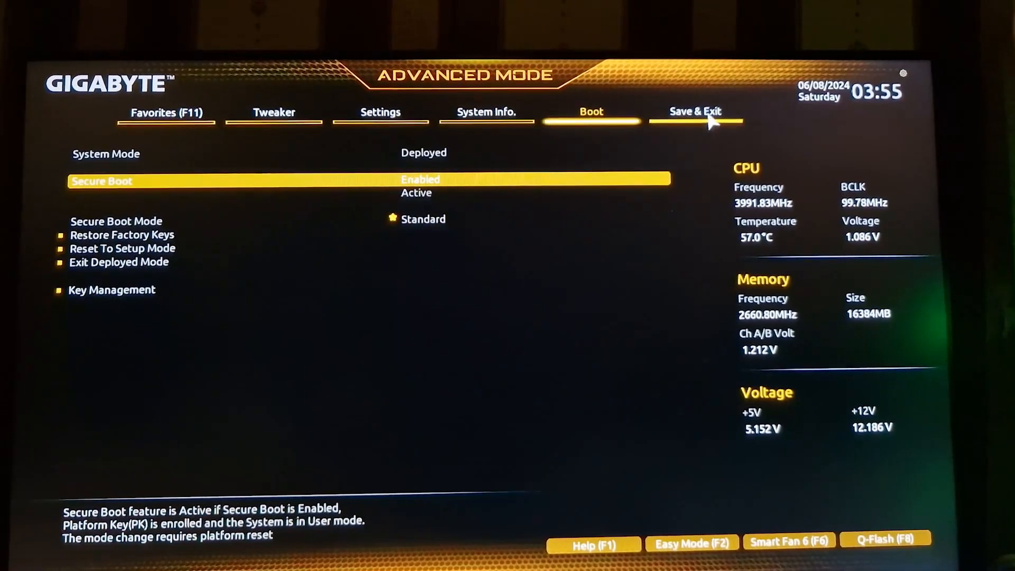
pyautogui.click(697, 111)
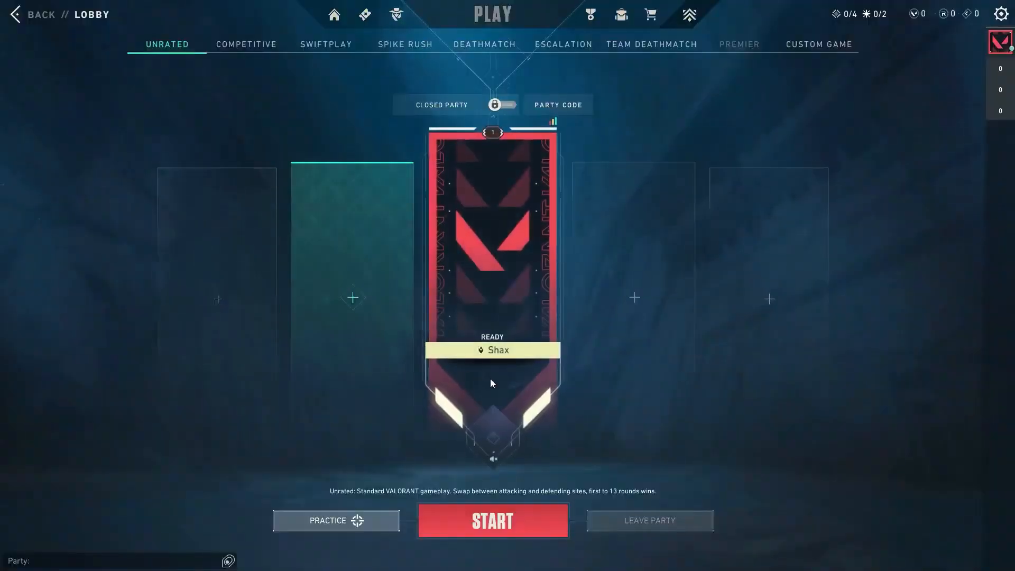
pyautogui.click(492, 521)
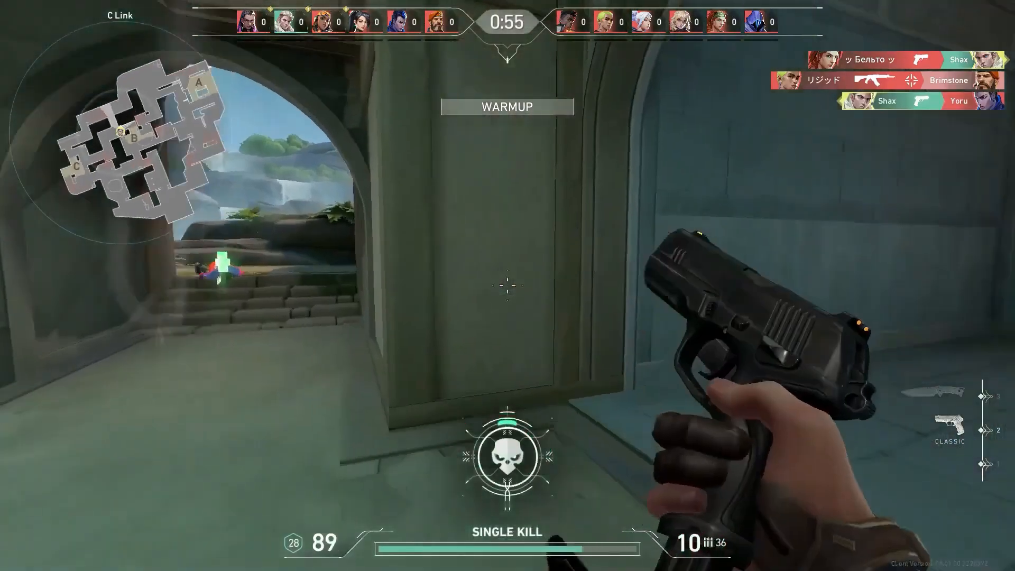